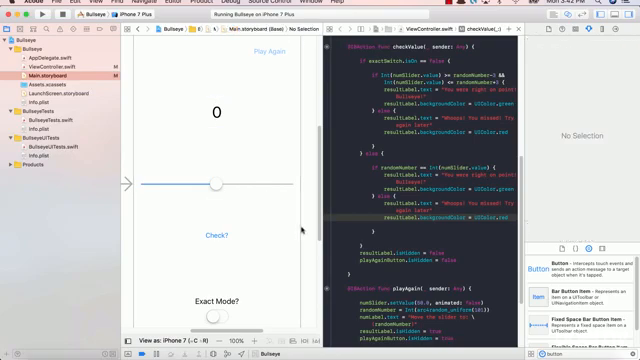
Step: Select the Play Again button and switch from the Assistant Editor to the Standard Editor
left_click(219, 113)
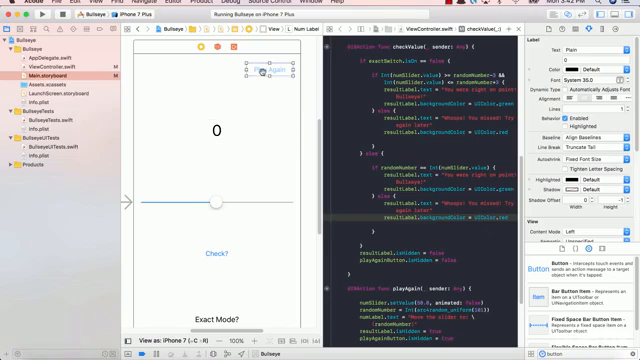
left_click(261, 75)
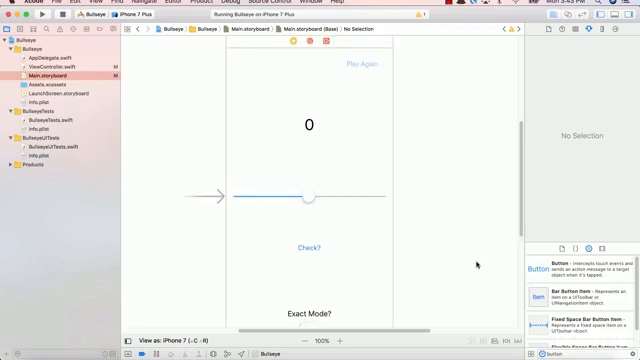
Step: Select all views and apply Reset to Suggested Constraints
left_click(309, 125)
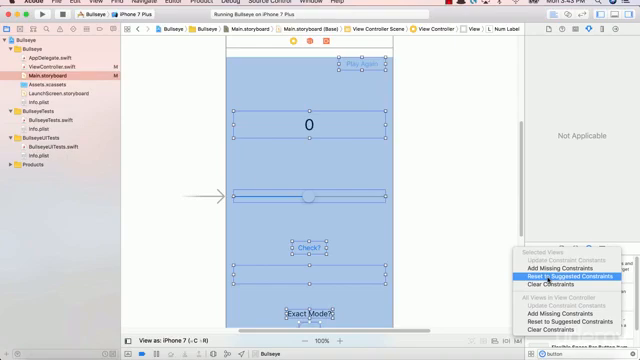
left_click(566, 247)
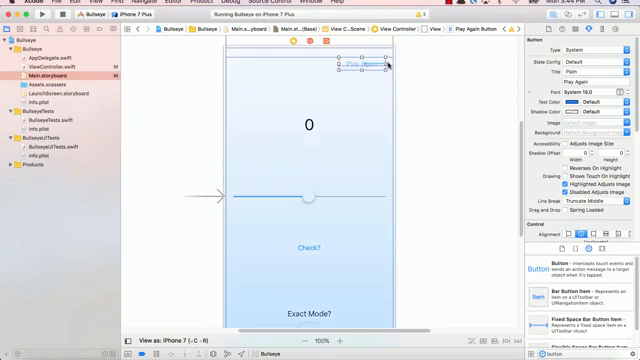
Step: Add Play Again constraints to the safe area: top 0 and right 16
left_click(382, 68)
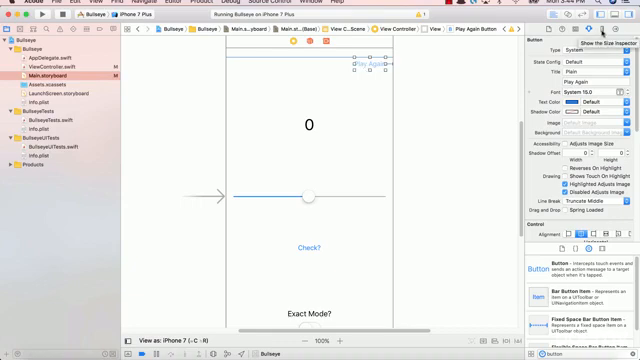
left_click(588, 20)
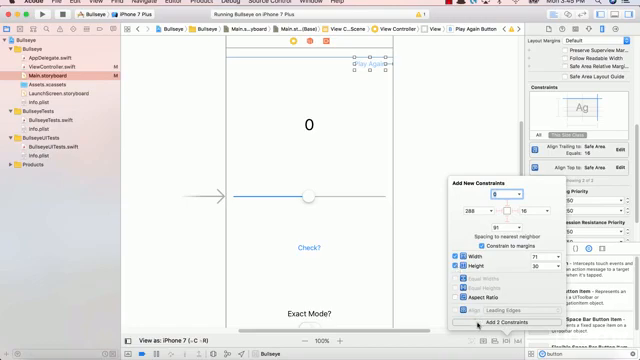
left_click(481, 323)
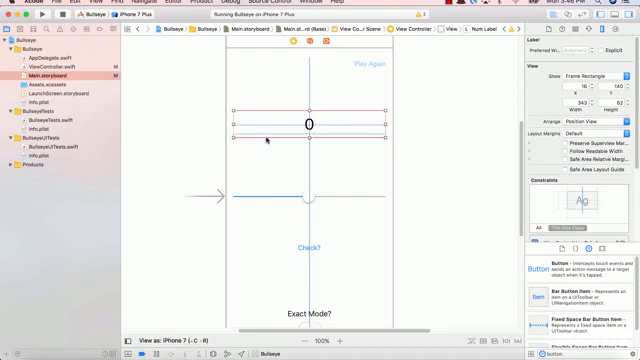
mouse_move(343, 120)
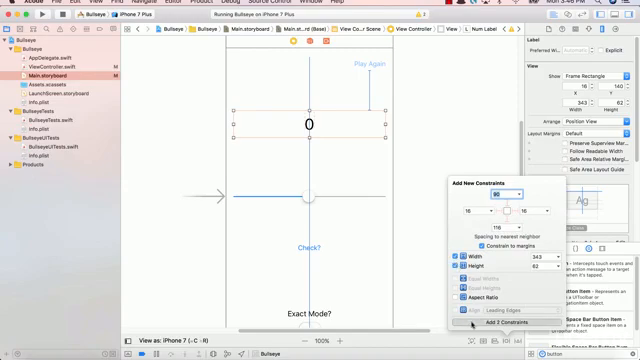
Step: Add number label constraints: top spacing 90, left and right margins 16
left_click(523, 296)
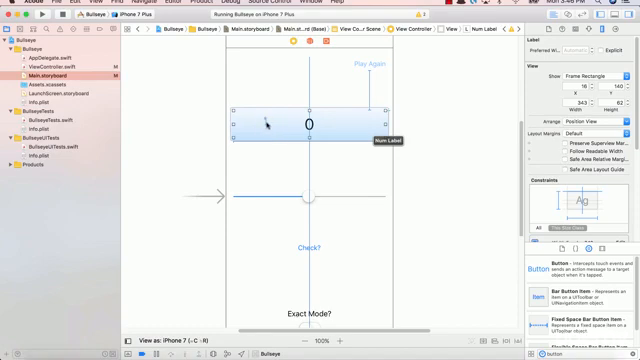
mouse_move(261, 126)
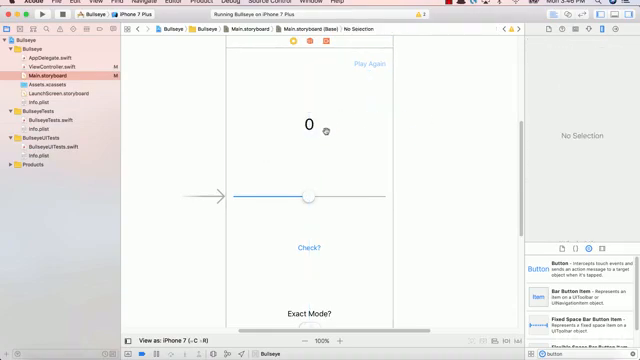
Step: Add spacing and centering constraints to the slider, Check? button, Exact Mode label and switch
left_click(310, 198)
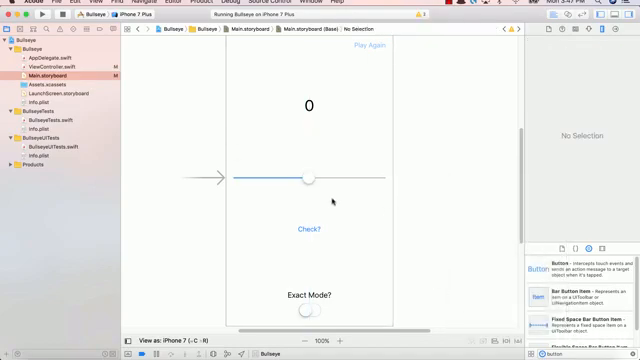
left_click(308, 229)
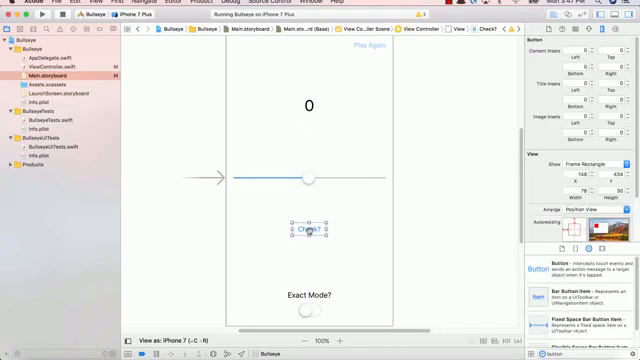
left_click(311, 236)
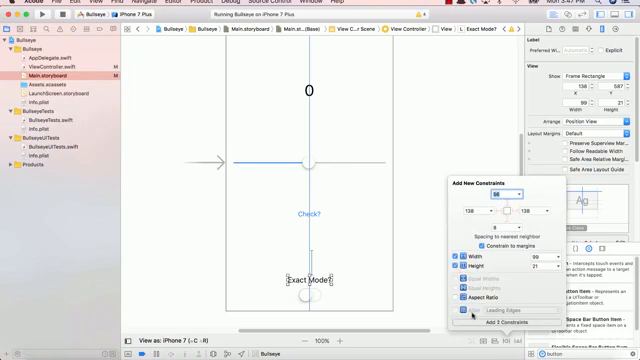
left_click(499, 320)
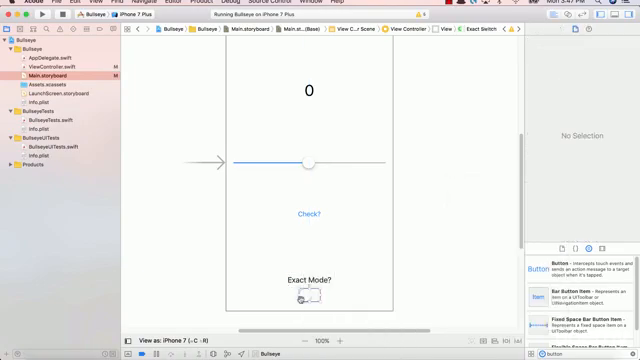
left_click(308, 298)
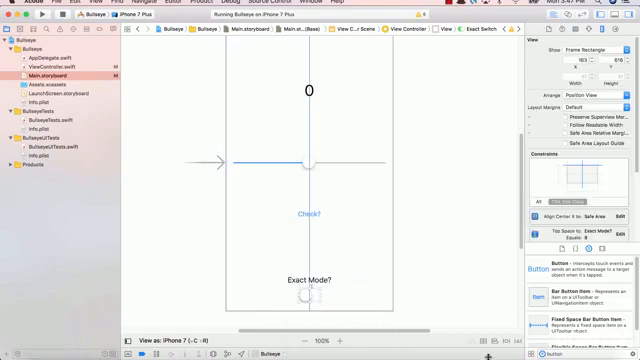